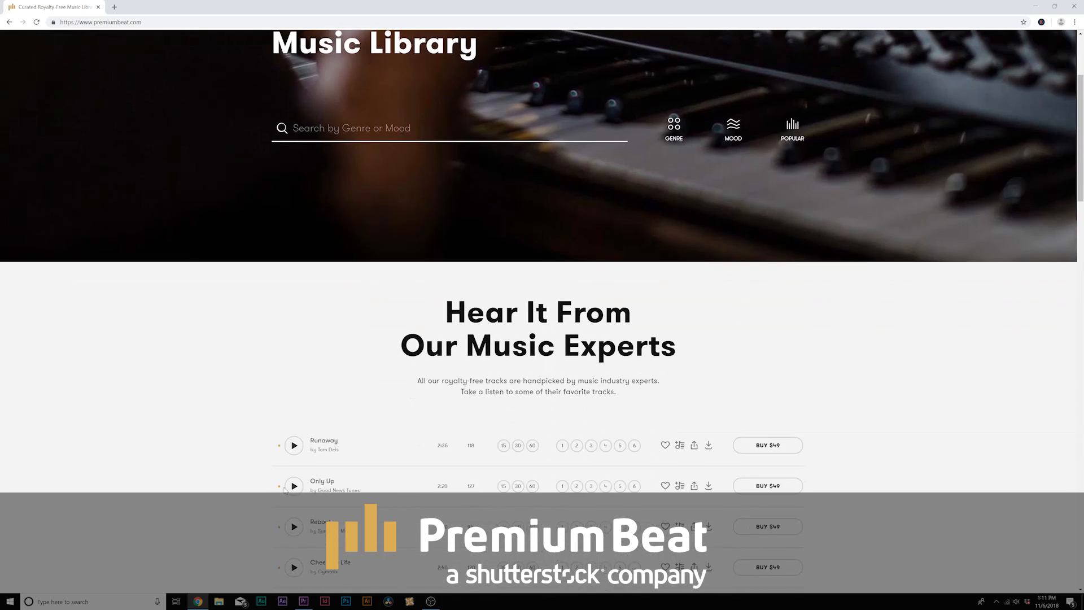
Browse all PremiumBeat tracks, preview Fado Levante and expand the Genres filter
scroll("down", 3)
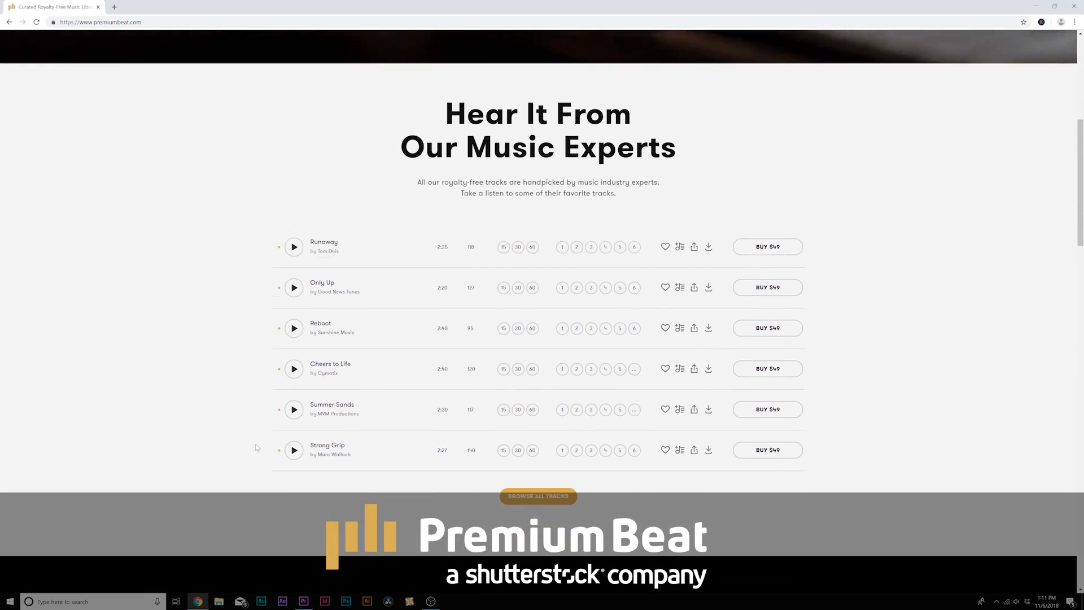
left_click(537, 496)
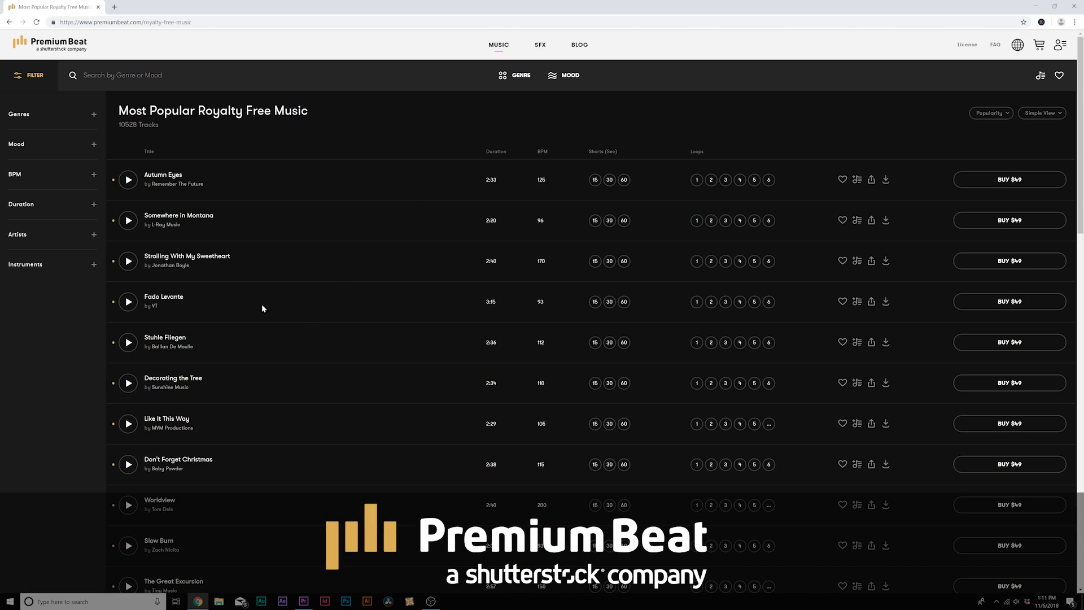
left_click(128, 179)
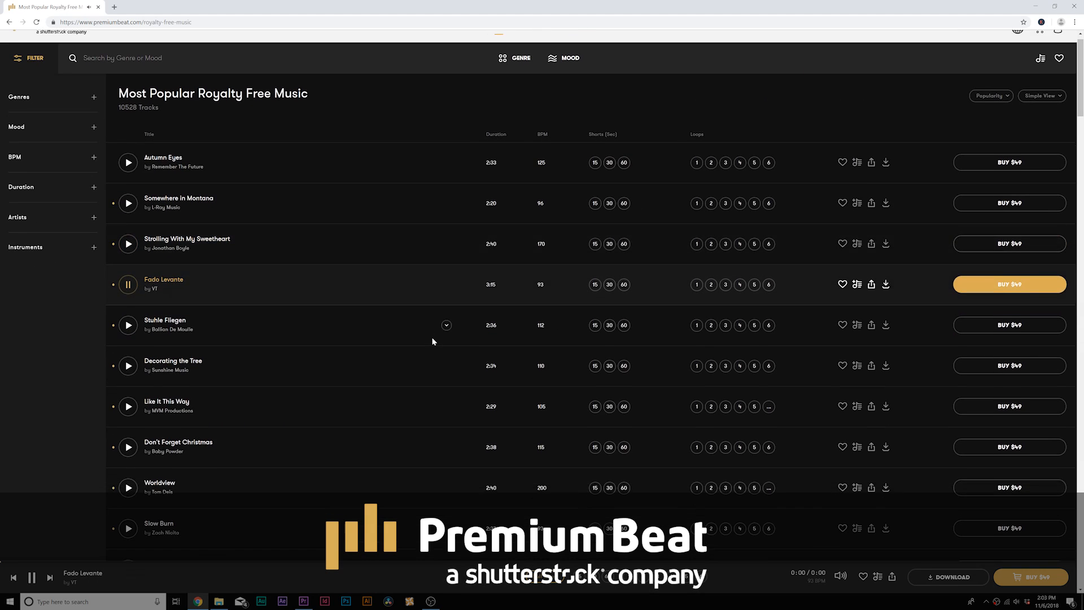
scroll("down", 3)
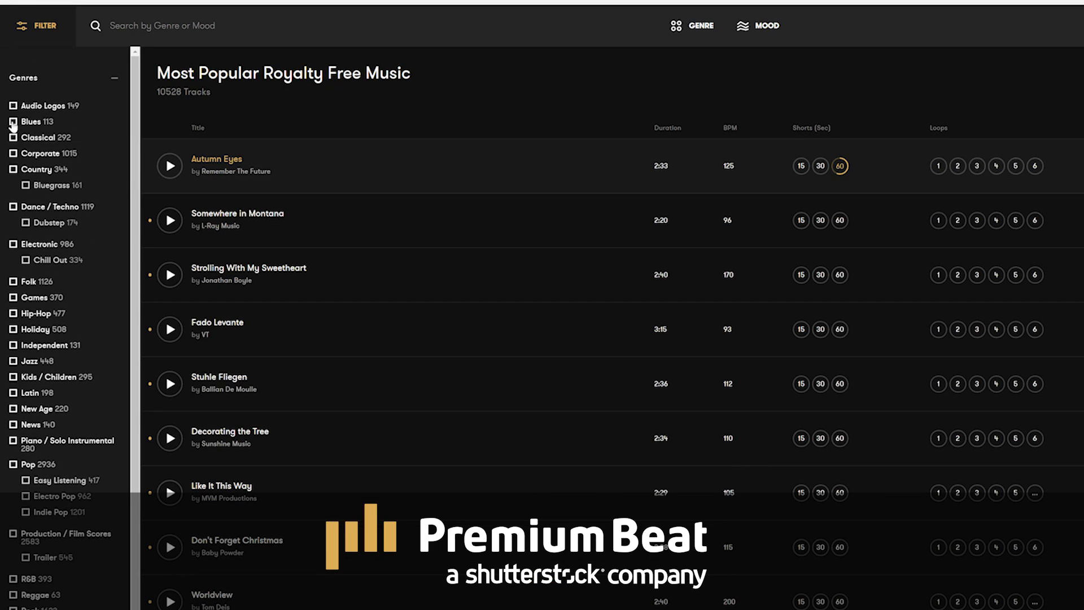
left_click(114, 78)
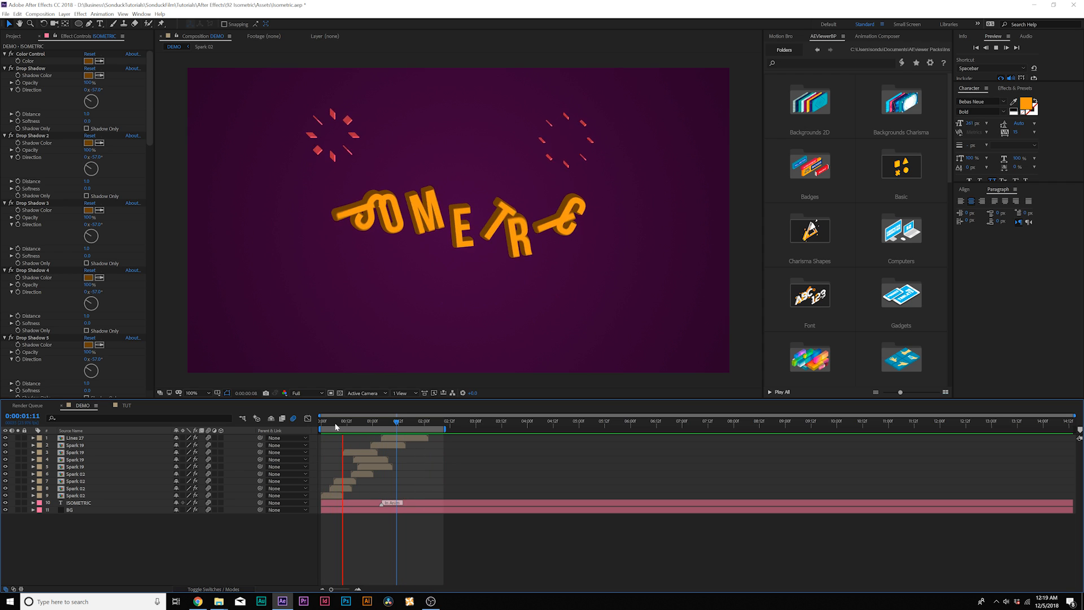
Play the DEMO composition preview, then switch to the TUT composition
left_click(341, 421)
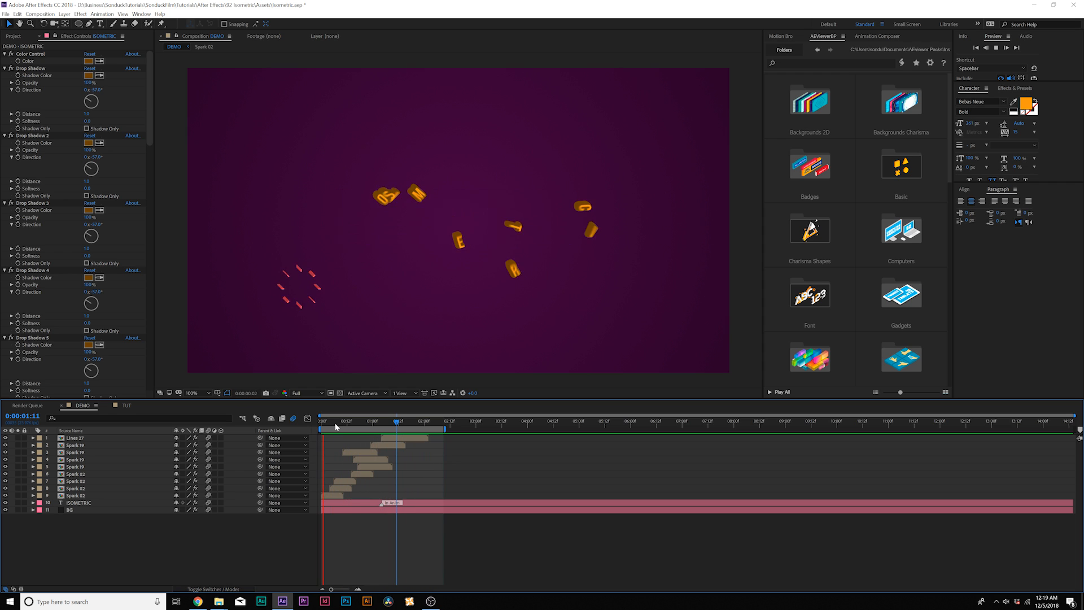
left_click(427, 420)
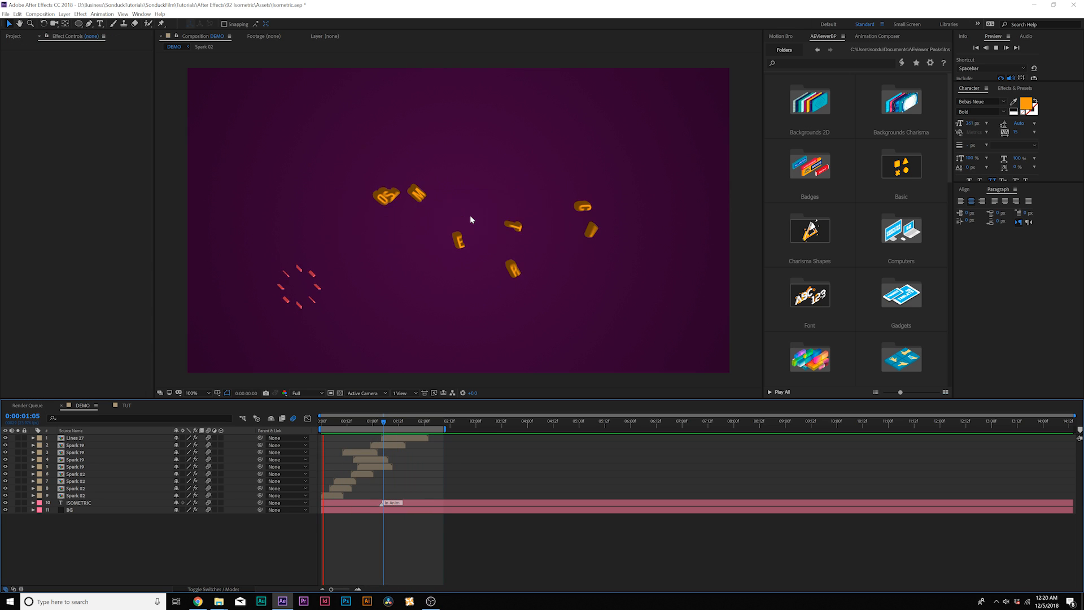
left_click(427, 422)
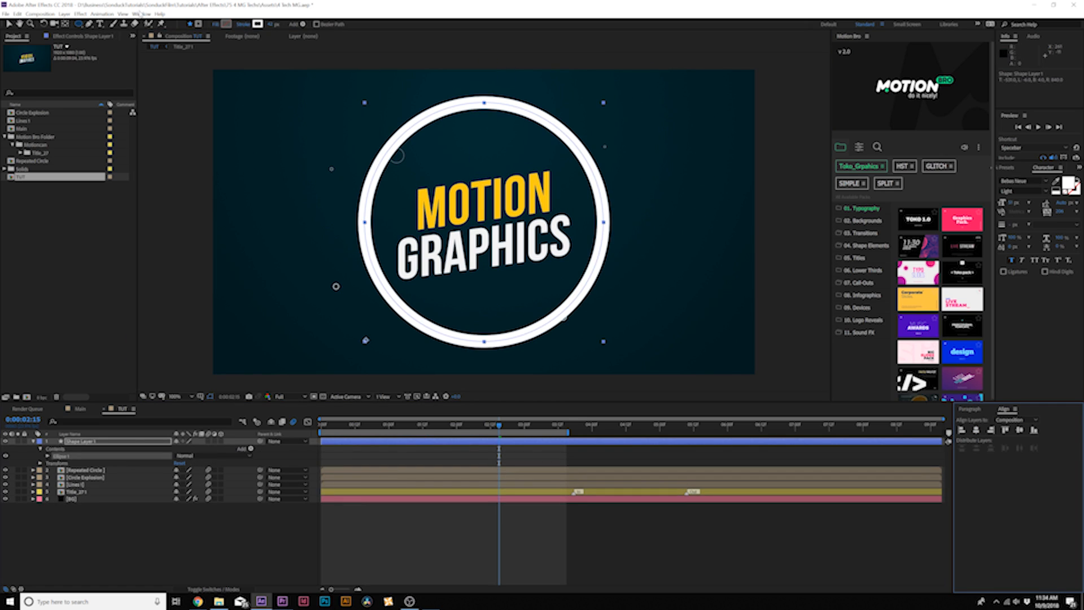
left_click(30, 449)
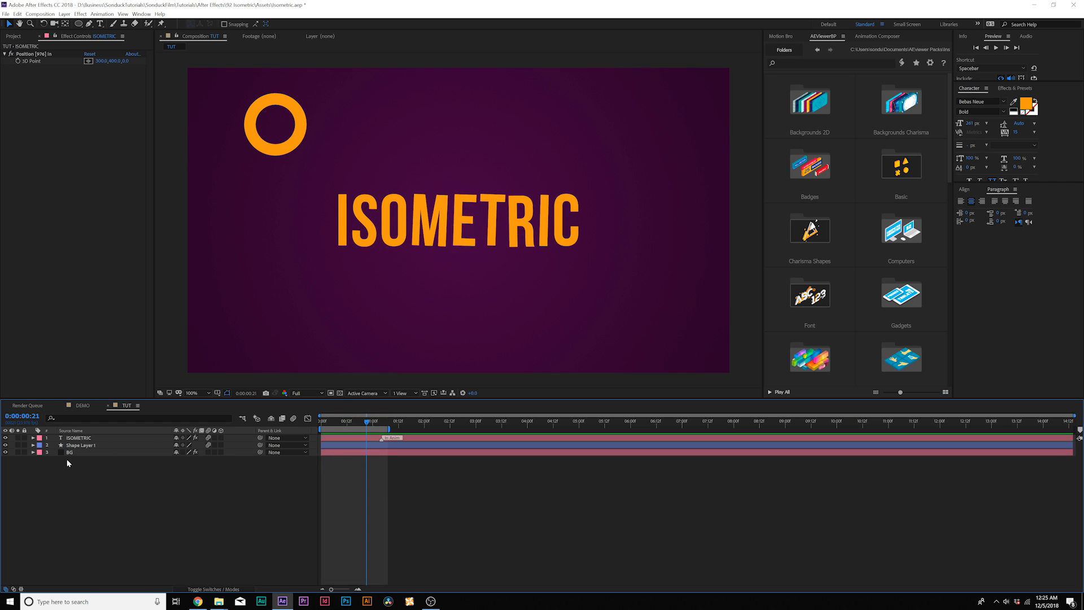
Reveal the ring shape layer's contents and group its ellipses, merge paths, stroke and fill
left_click(81, 445)
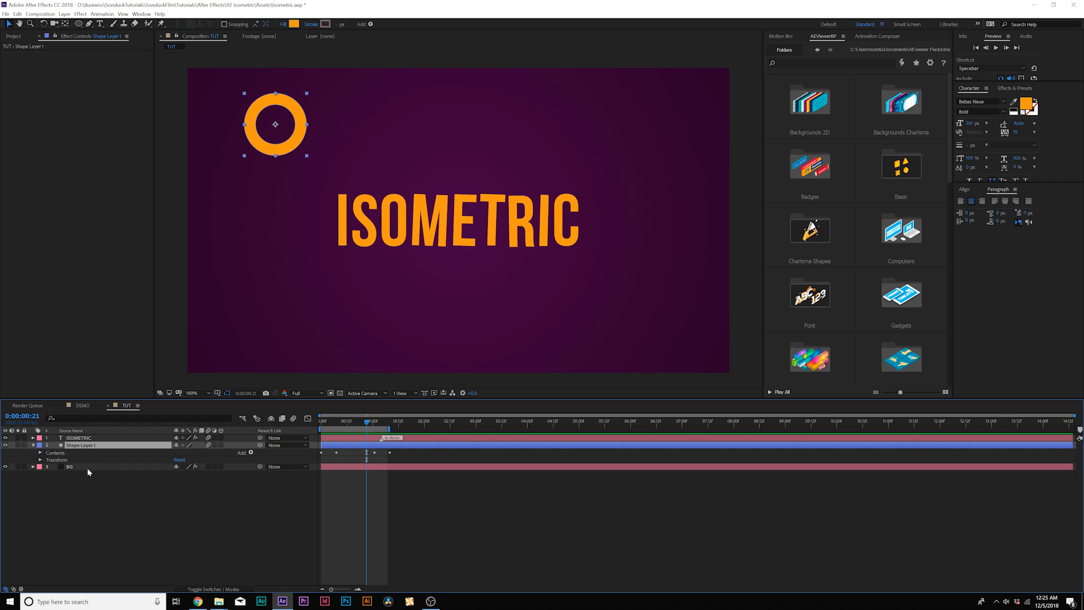
left_click(48, 453)
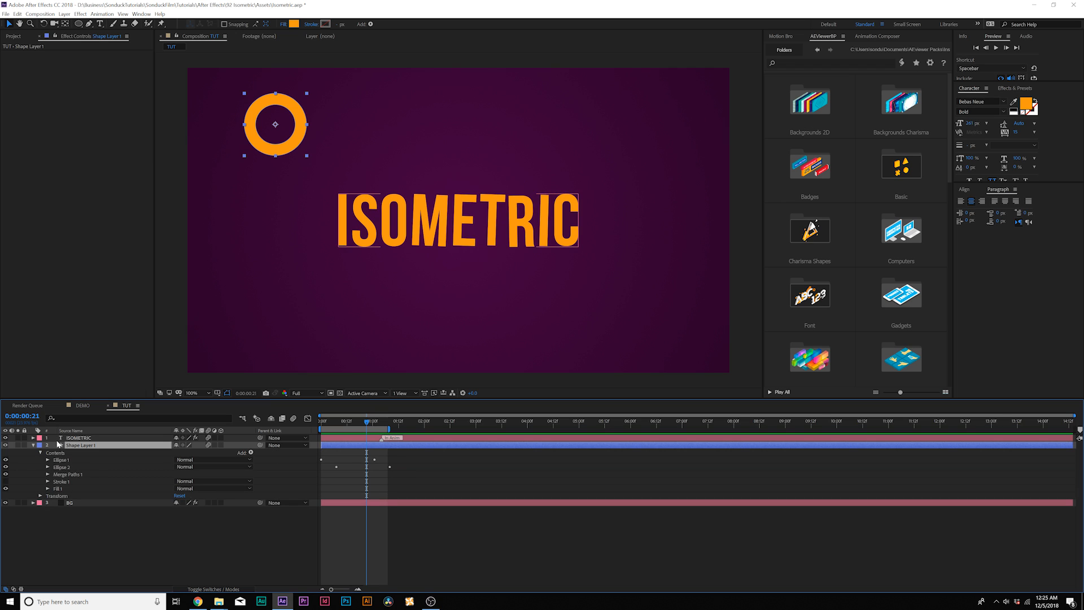
left_click(79, 445)
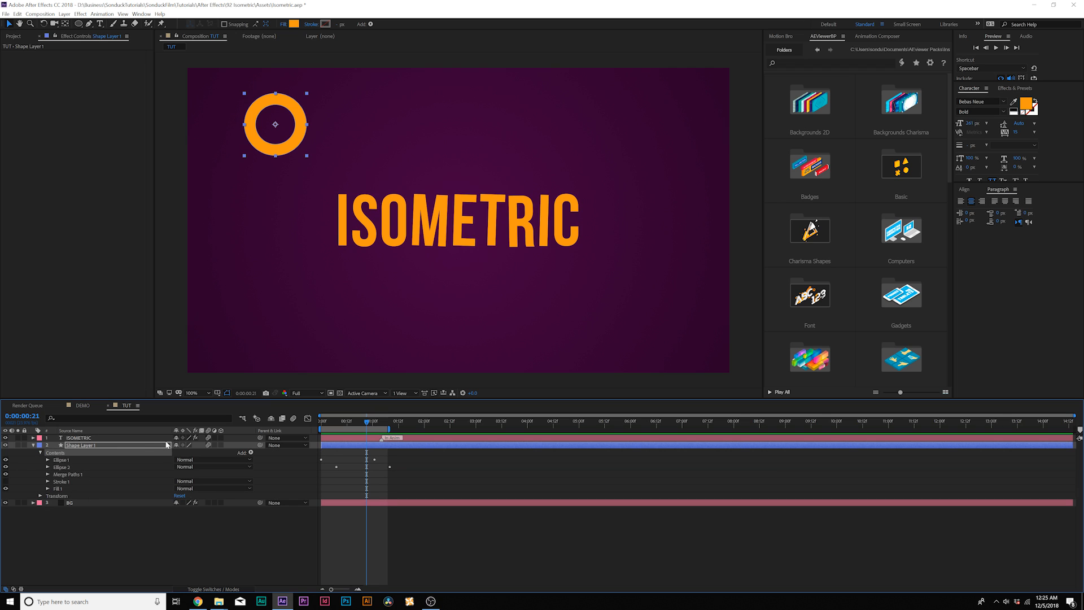
left_click(251, 452)
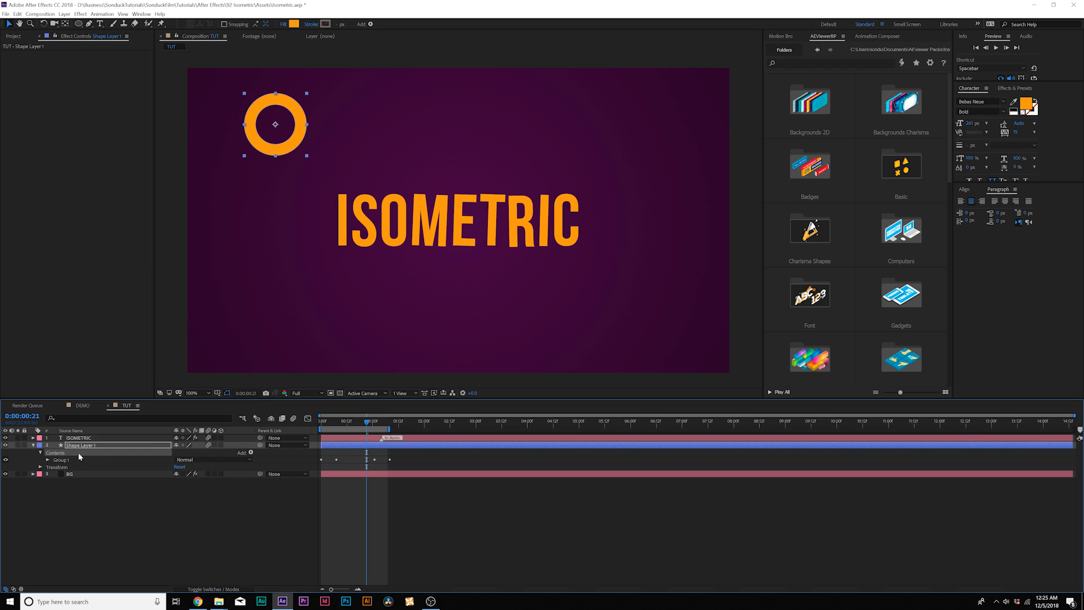
Duplicate Group 1 via Edit > Duplicate
left_click(61, 459)
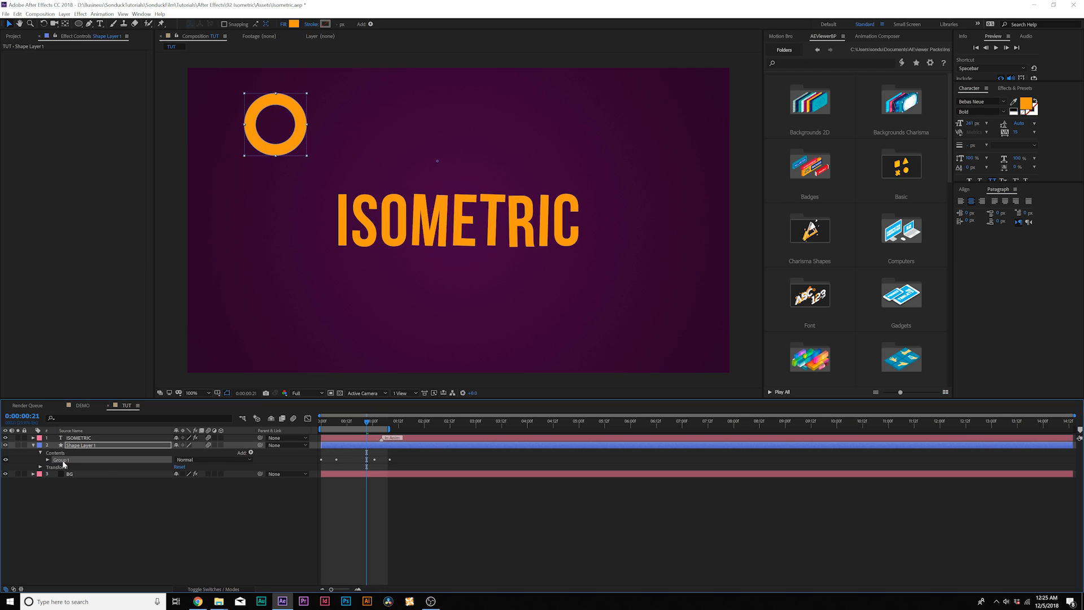
left_click(17, 13)
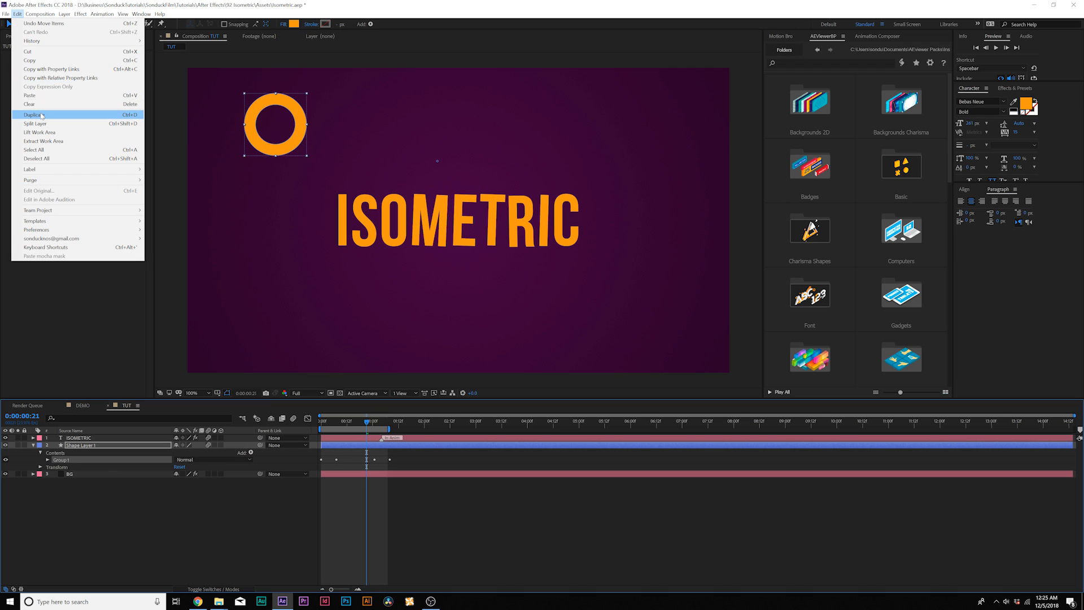
left_click(33, 114)
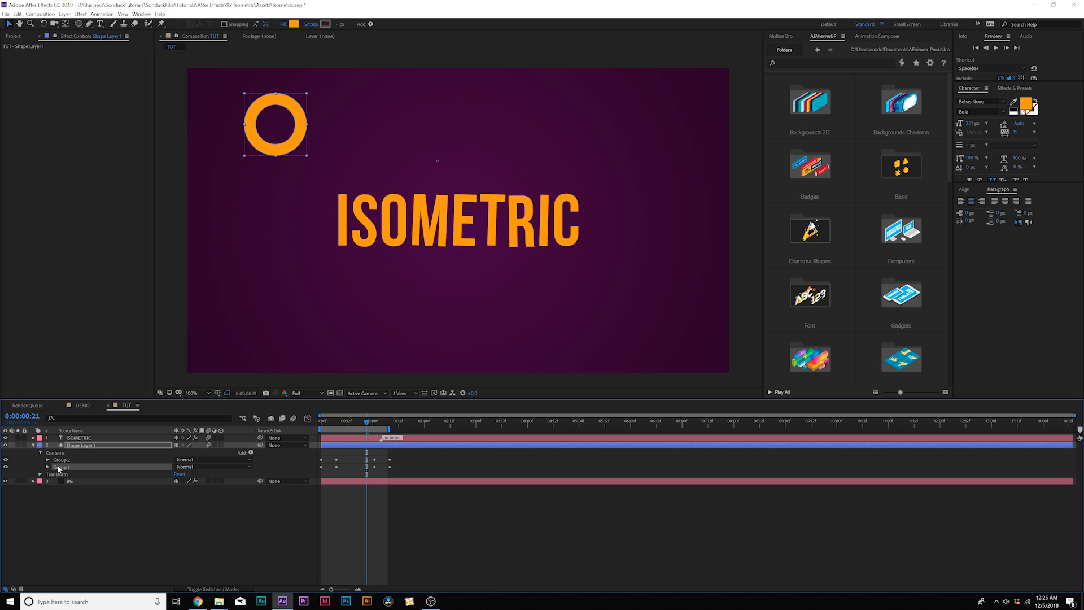
Add a Repeater to Group 1 and set its copies count for a tight stack behind the ring
left_click(250, 452)
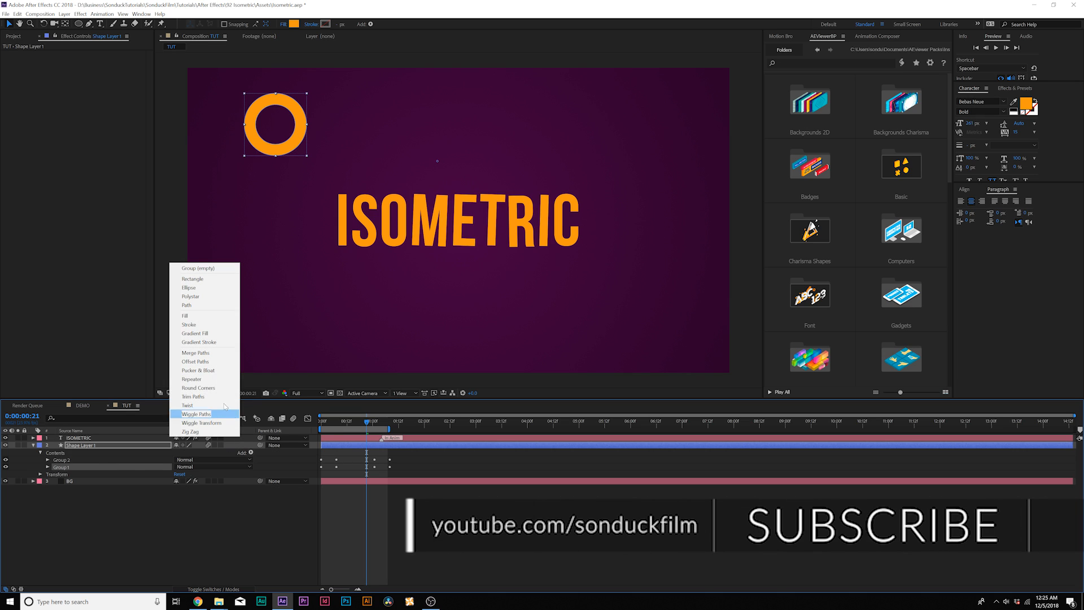
left_click(191, 379)
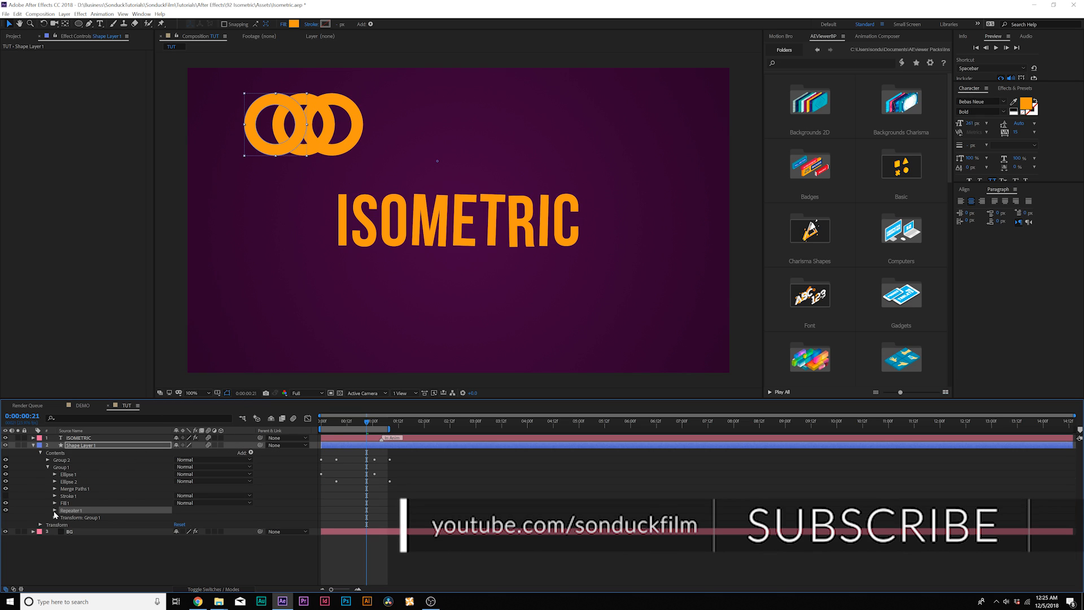
left_click(55, 509)
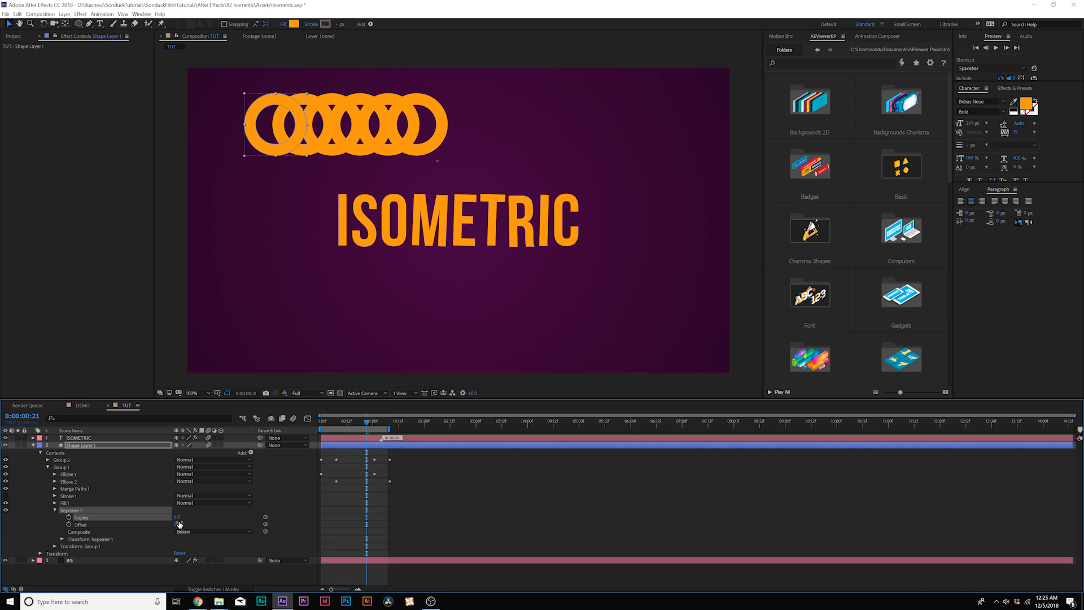
left_click(63, 538)
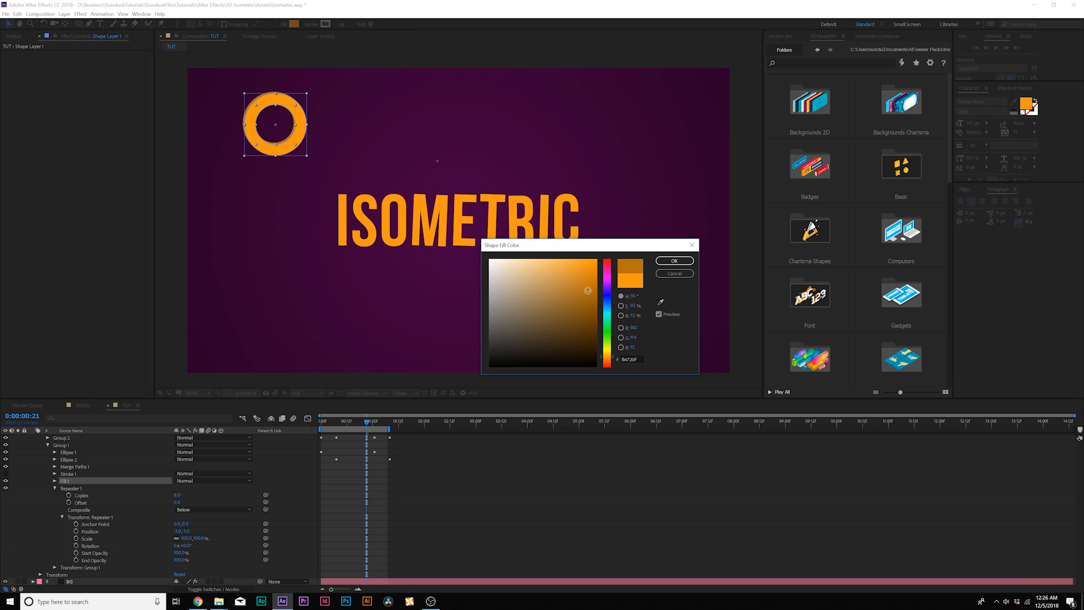
Confirm the darker orange fill, lengthen the ring's extrusion and collapse the shape layer
left_click(673, 260)
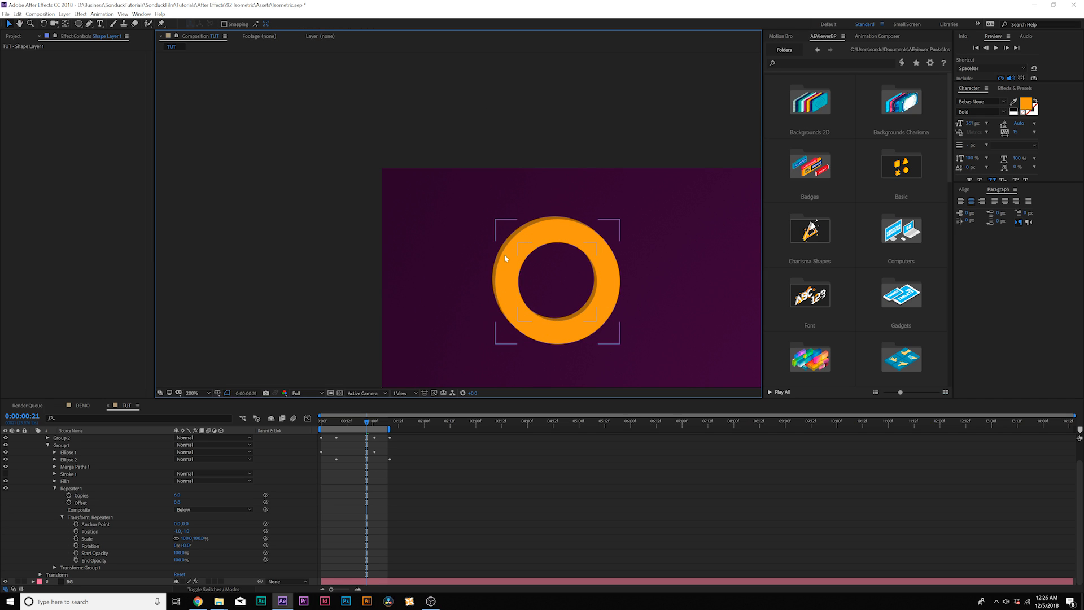
left_click(72, 489)
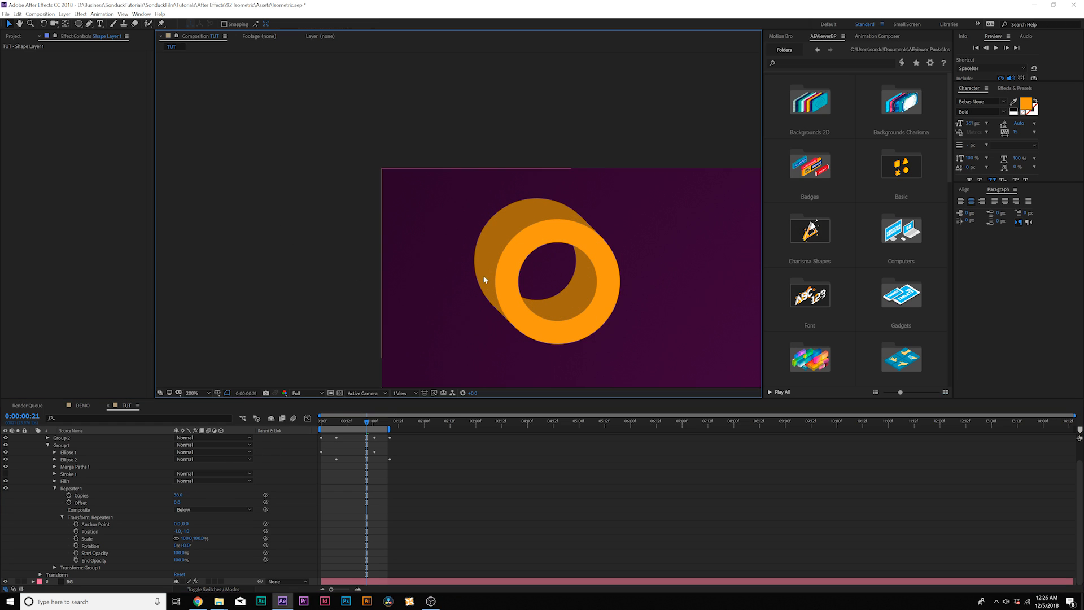
left_click(319, 421)
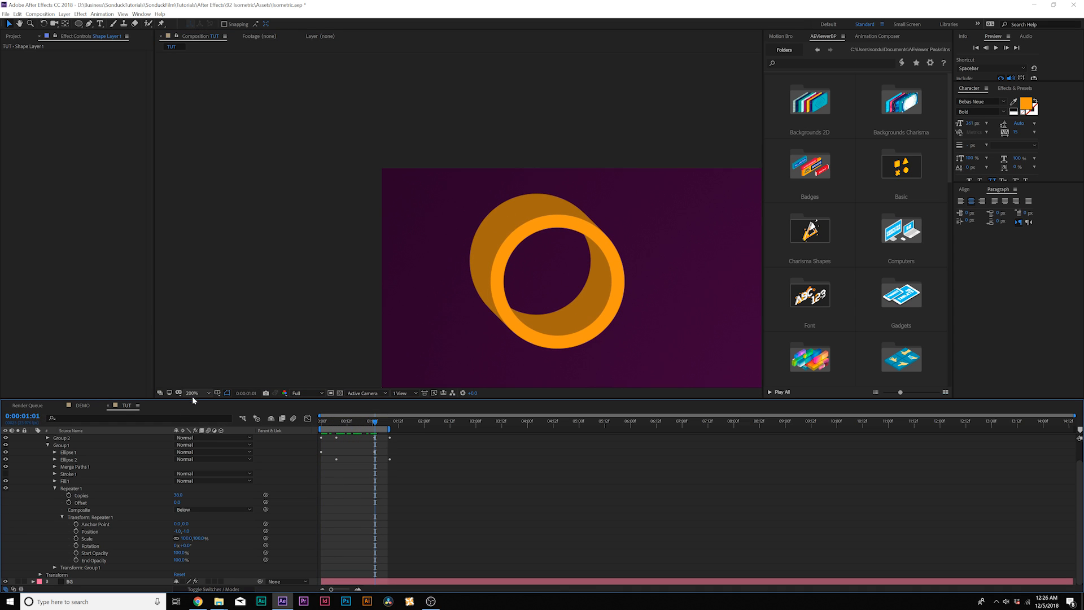
left_click(195, 393)
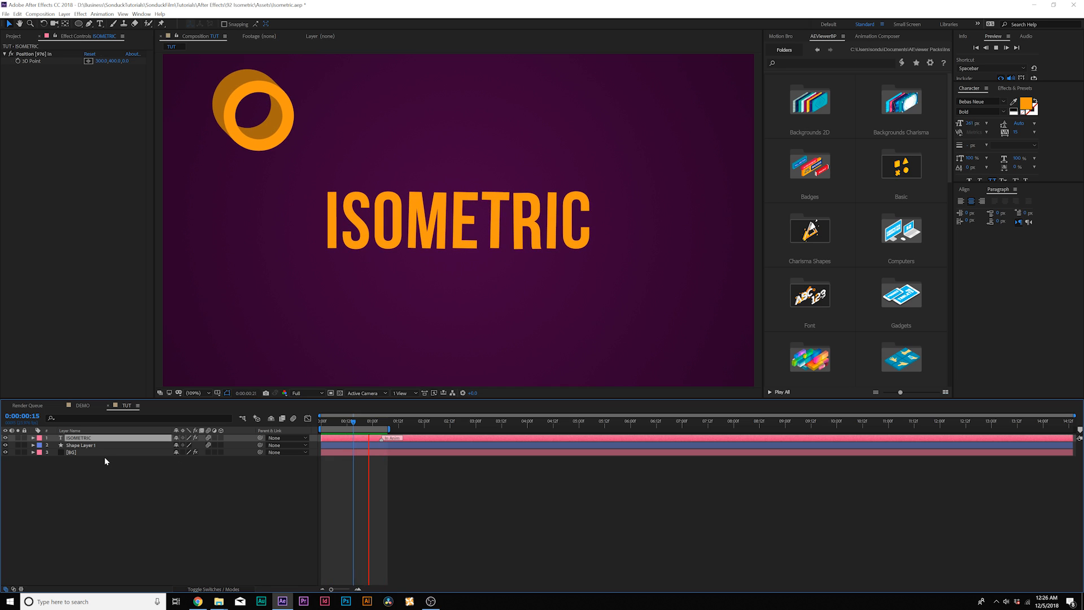
Select the ISOMETRIC text layer and bring up the Effect > Perspective list
right_click(78, 438)
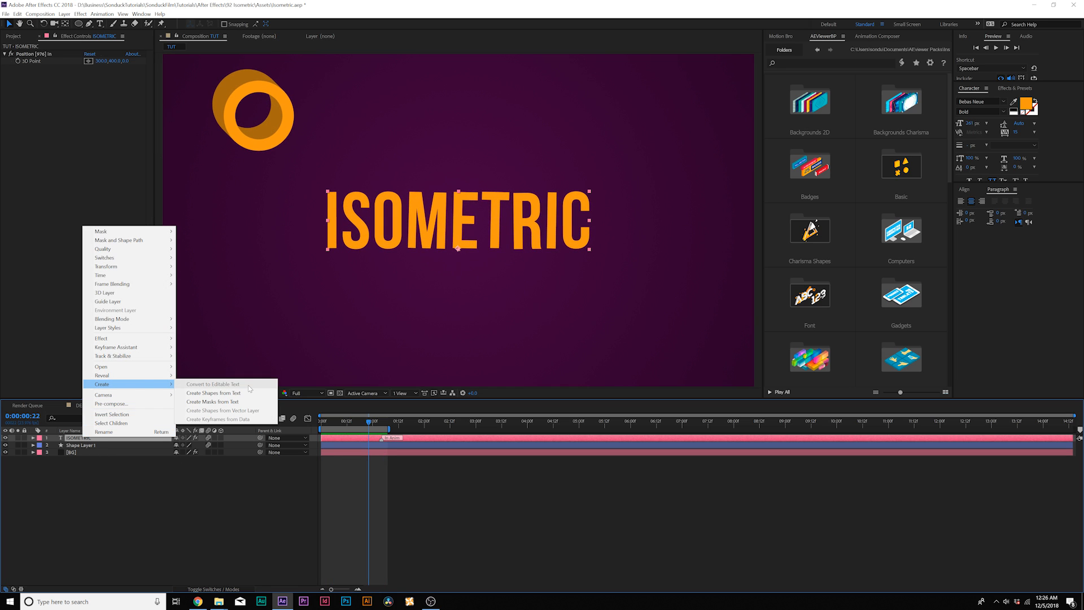
mouse_move(215, 393)
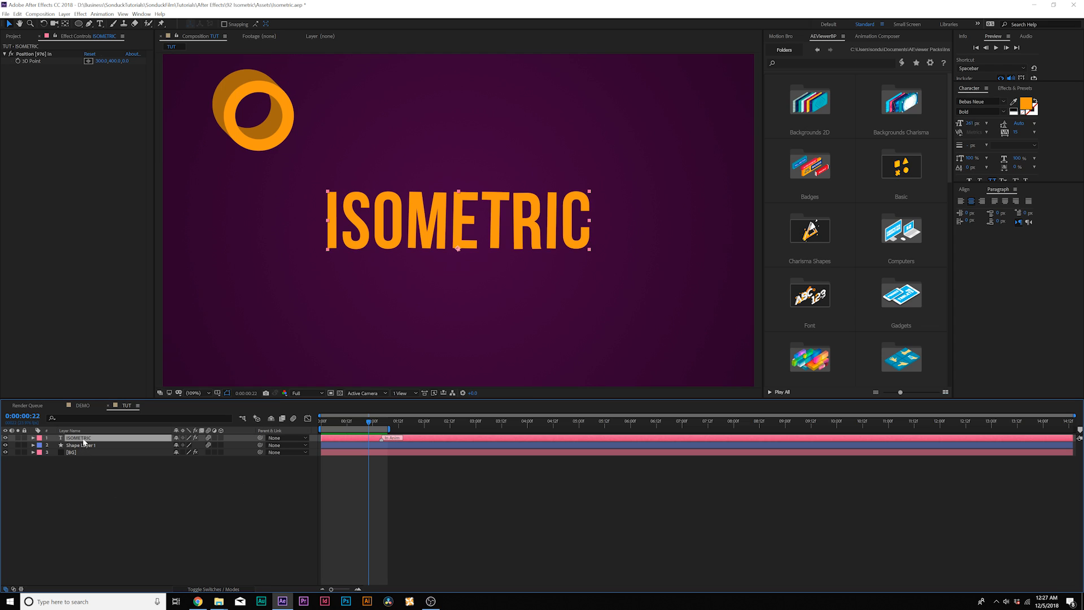
left_click(113, 453)
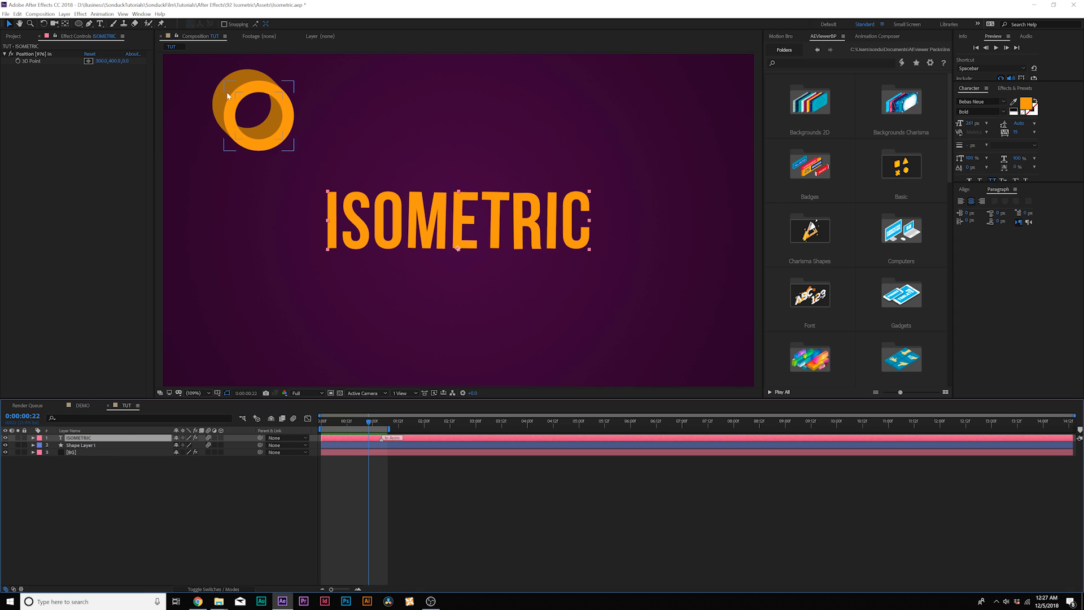
left_click(79, 13)
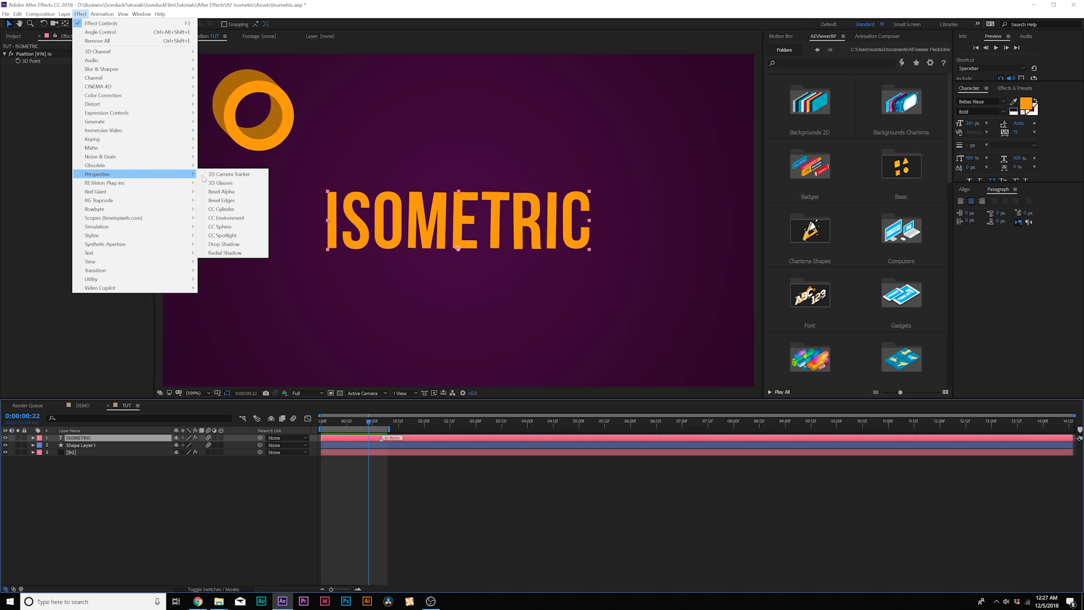
Apply a Drop Shadow to the ISOMETRIC text and scrub its Direction angle
left_click(222, 244)
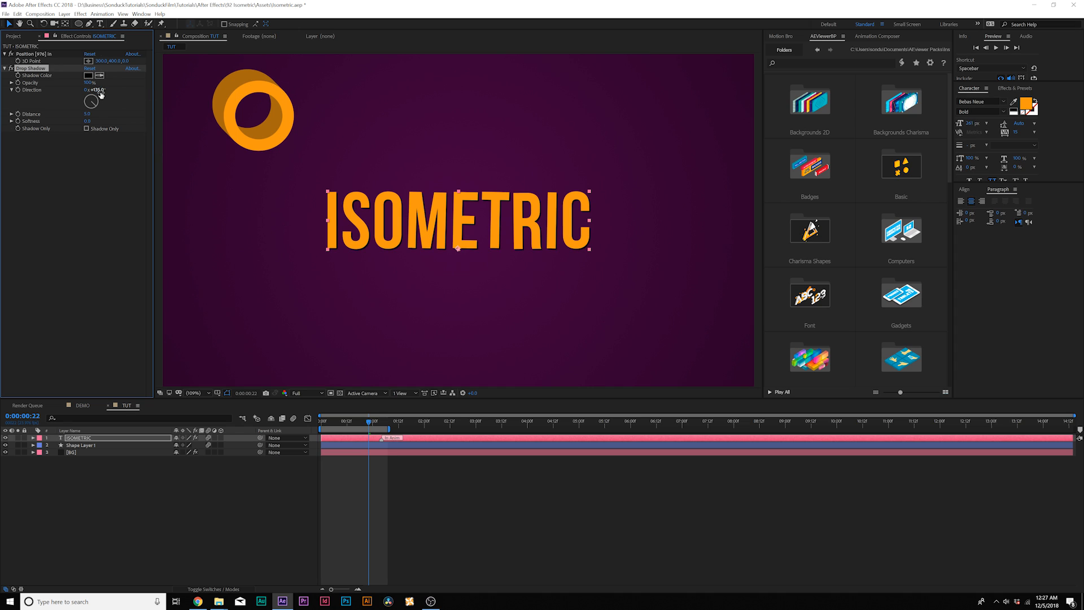
left_click_drag(93, 100, 90, 97)
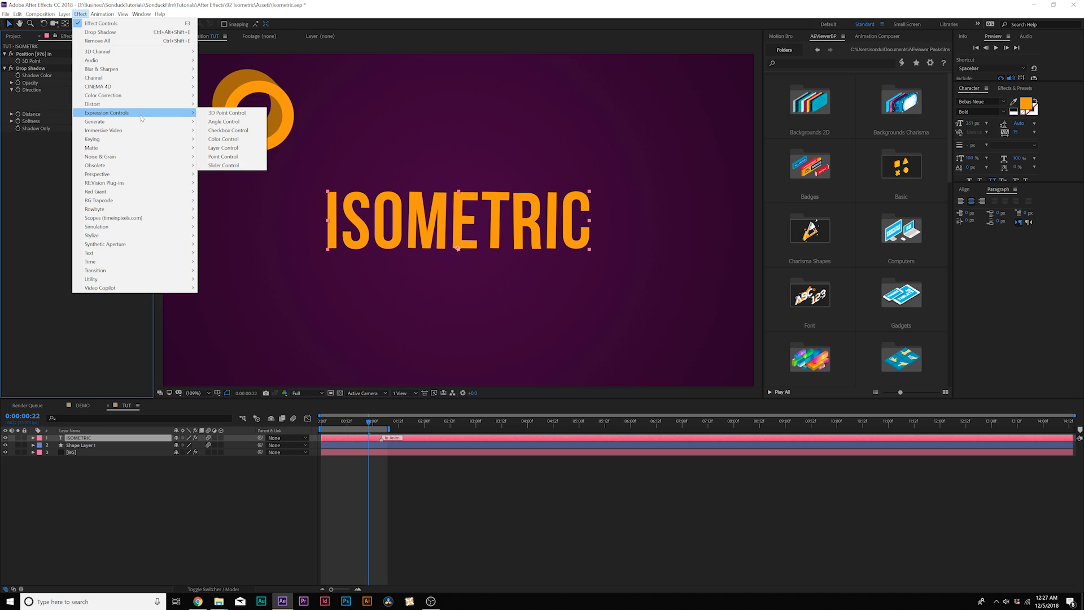
mouse_move(223, 139)
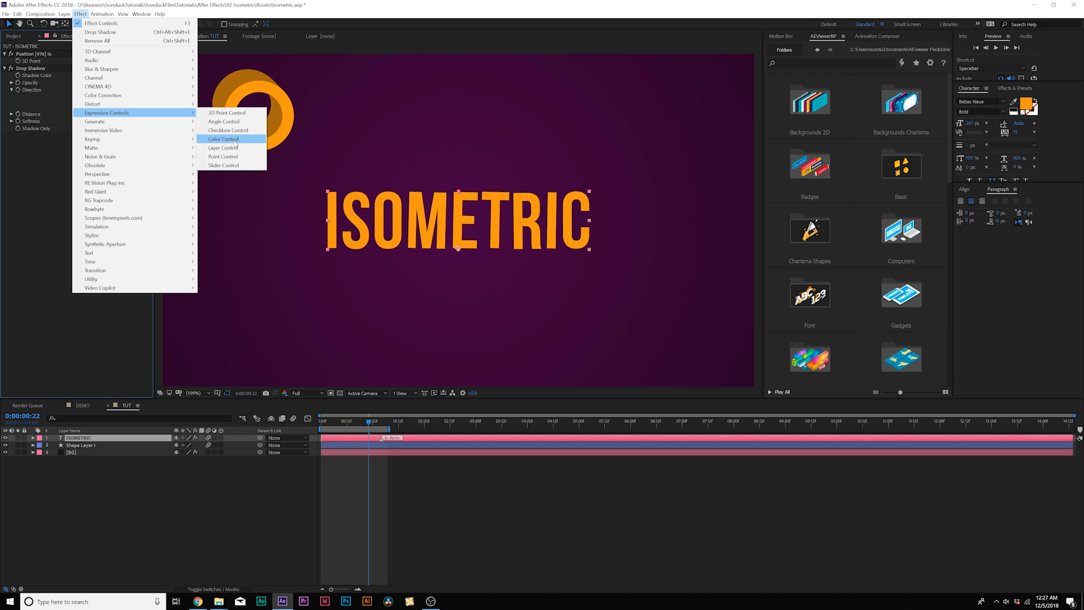
Add Color and Angle Controls and link the shadow's colour and direction to them
left_click(224, 139)
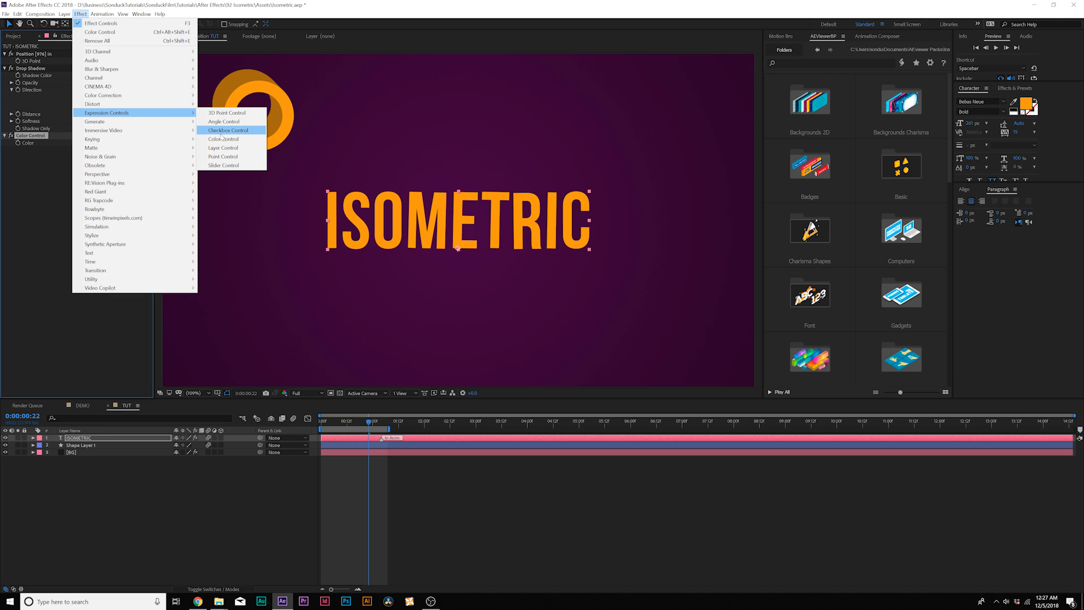
left_click(224, 121)
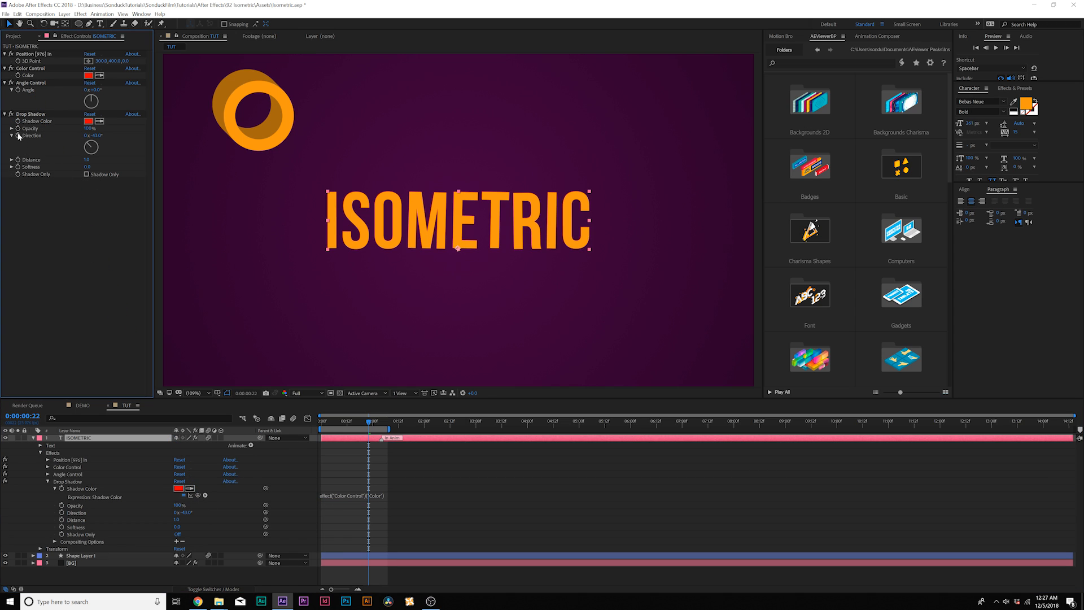
left_click(19, 513)
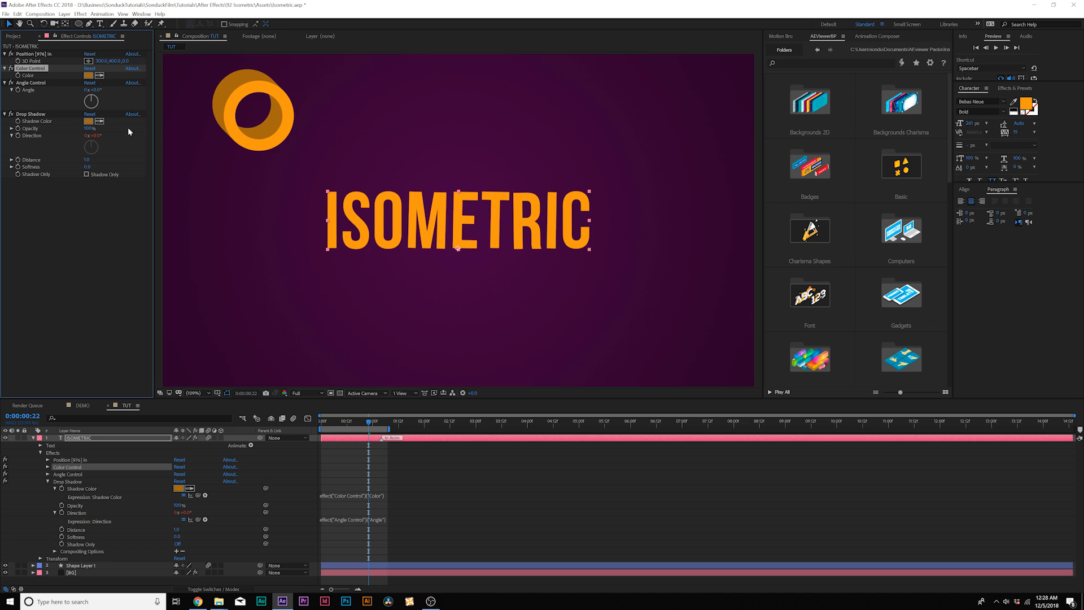
left_click(30, 82)
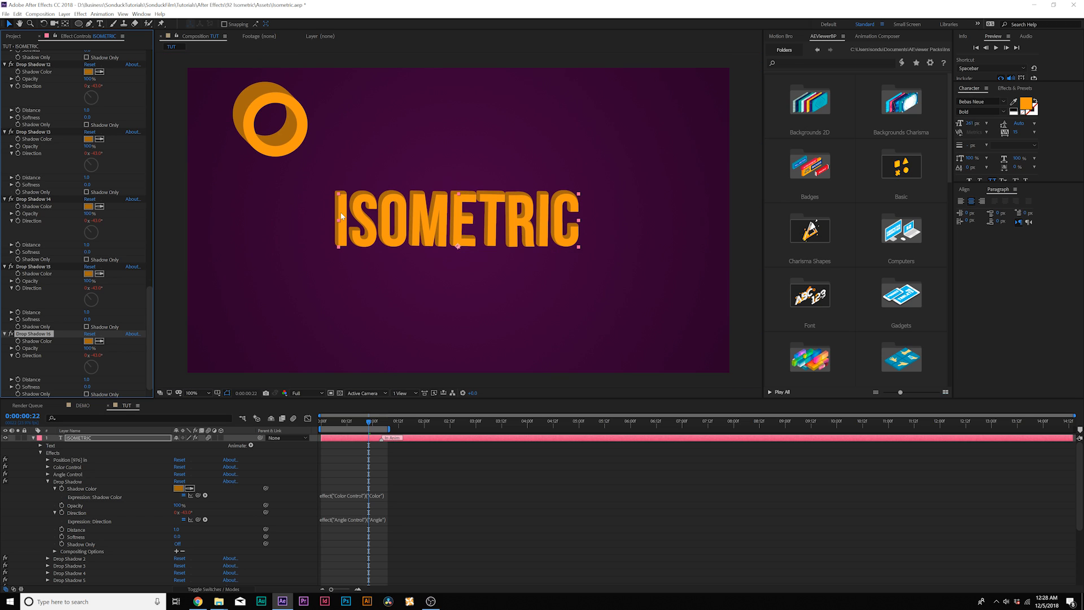
Inspect the stacked-shadow extrusion at several zoom levels, preview it and switch to the DEMO composition
left_click(192, 393)
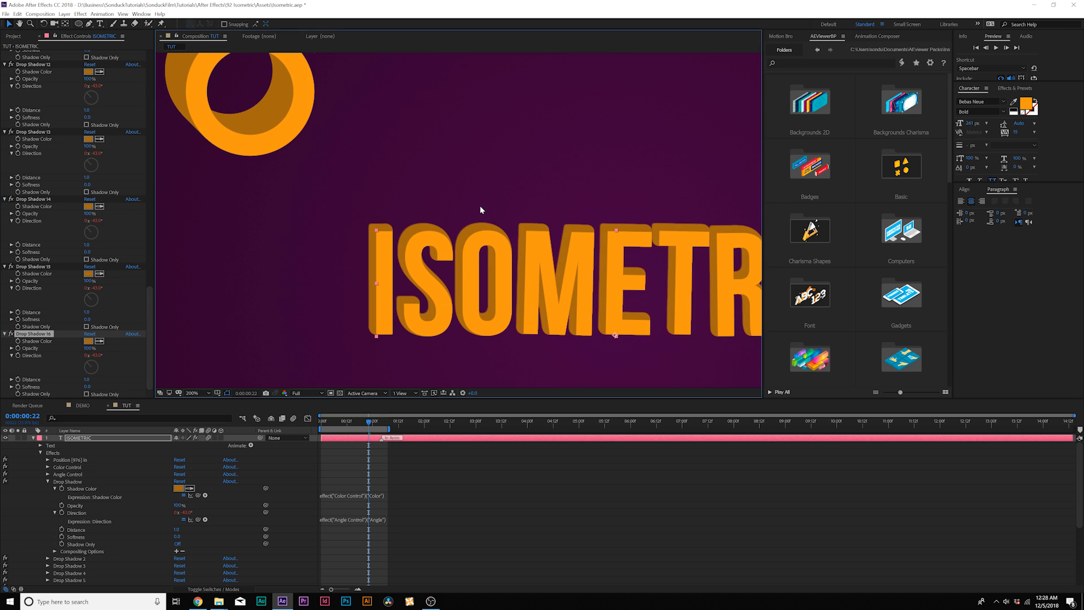
left_click(192, 393)
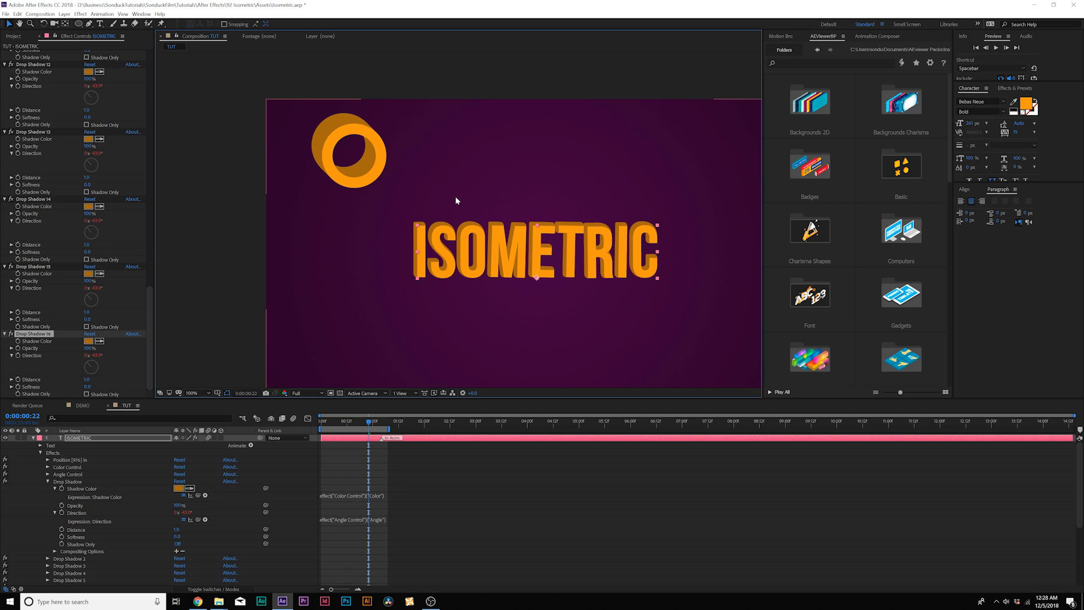
left_click(192, 393)
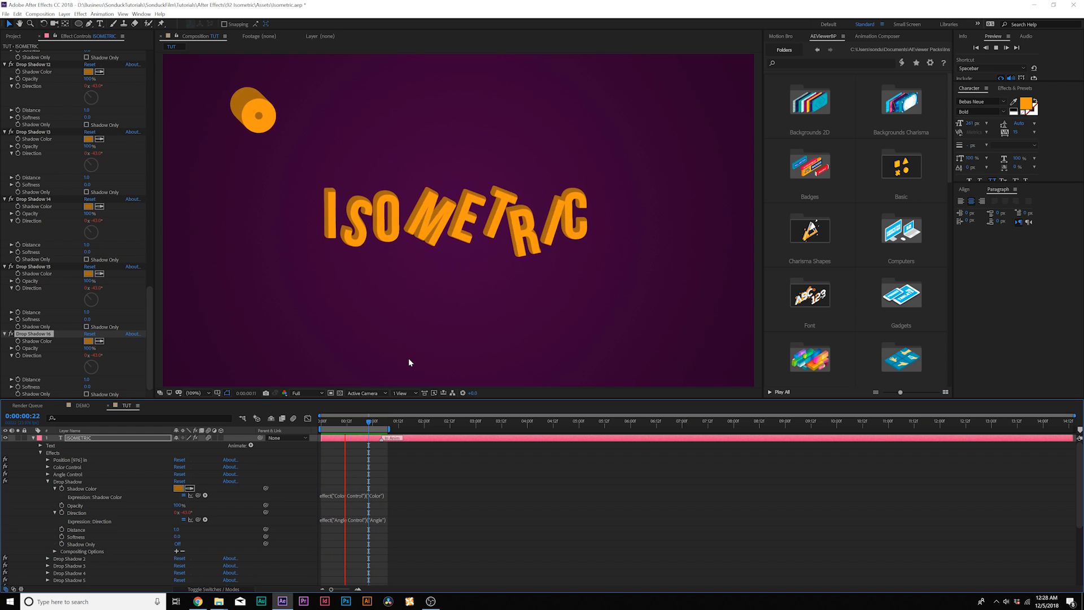
left_click(380, 420)
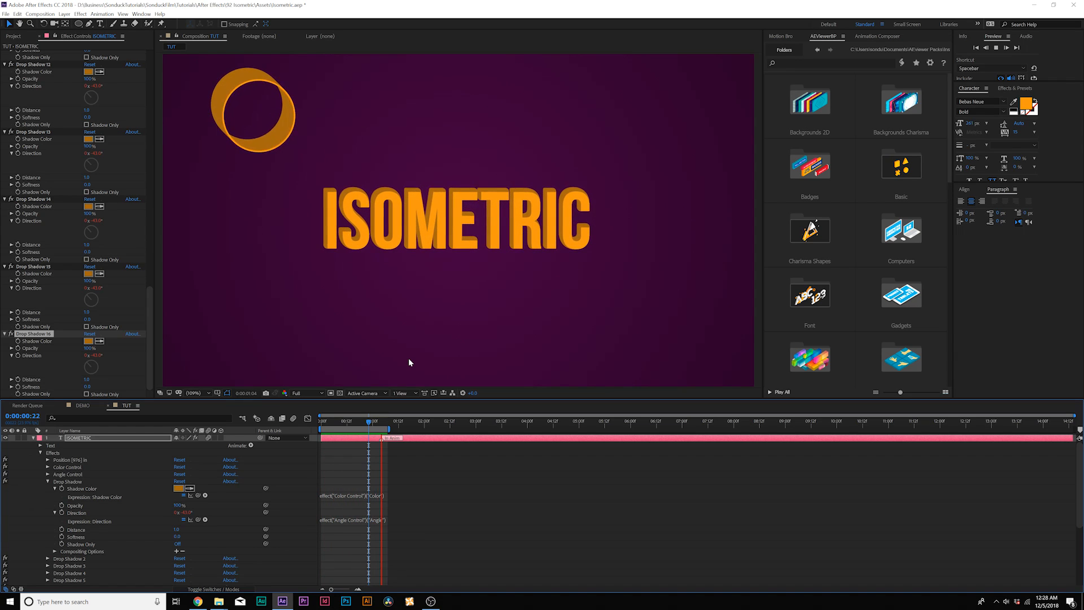
left_click(82, 406)
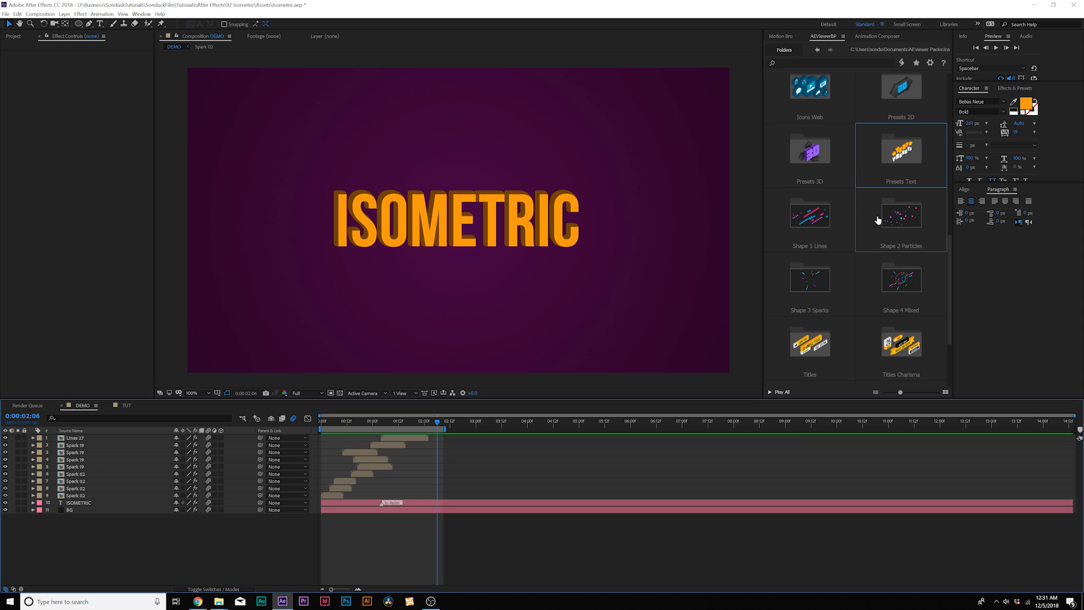
Apply the Mix 13 preset from Shape 4 Mixed and inspect its extrude setting
scroll("down", 3)
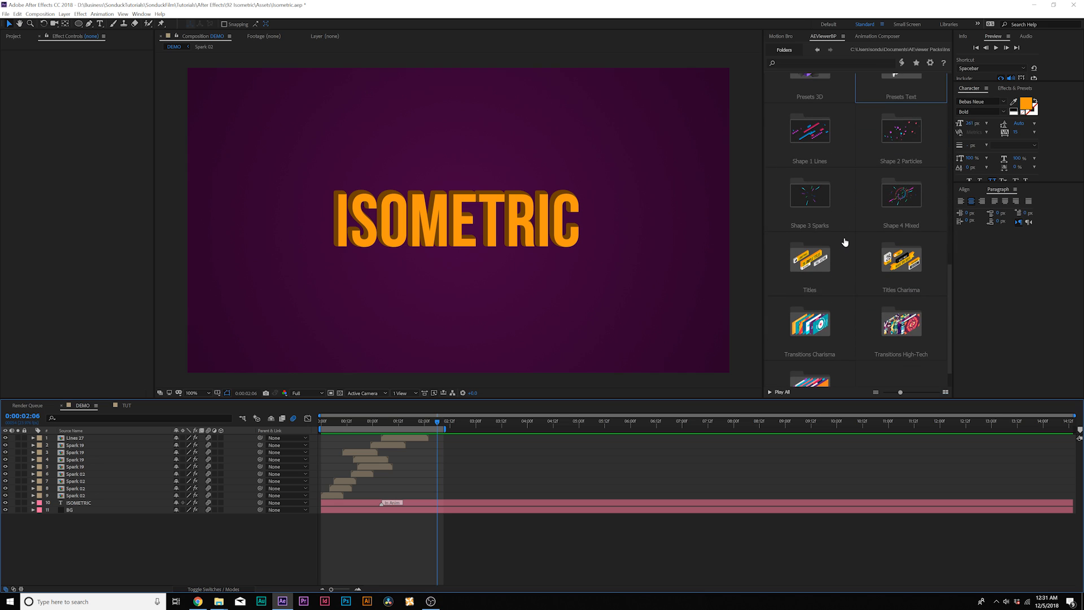
scroll("up", 3)
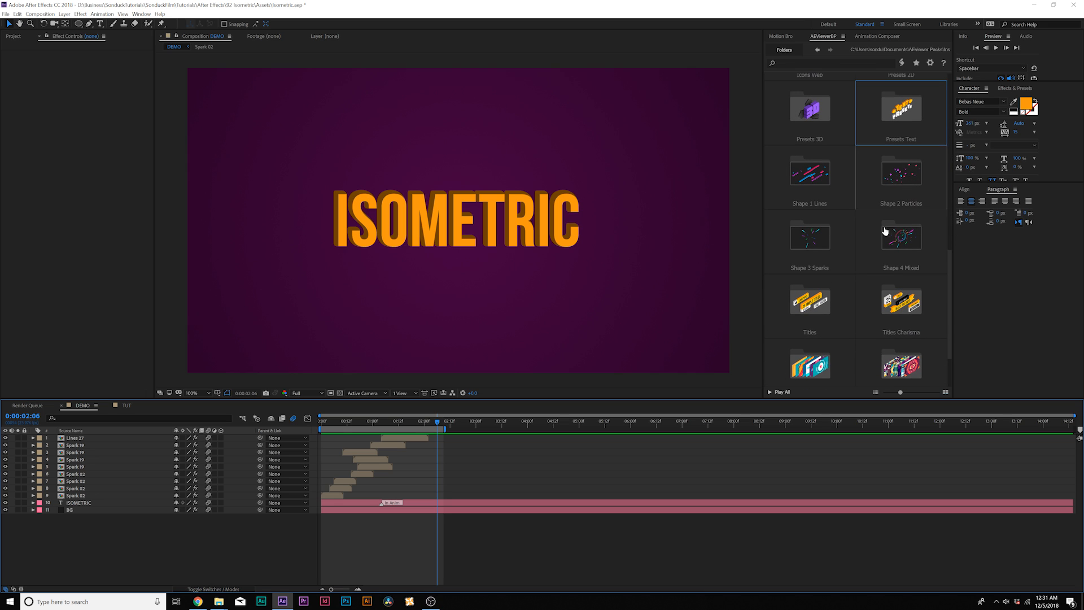
left_click(900, 236)
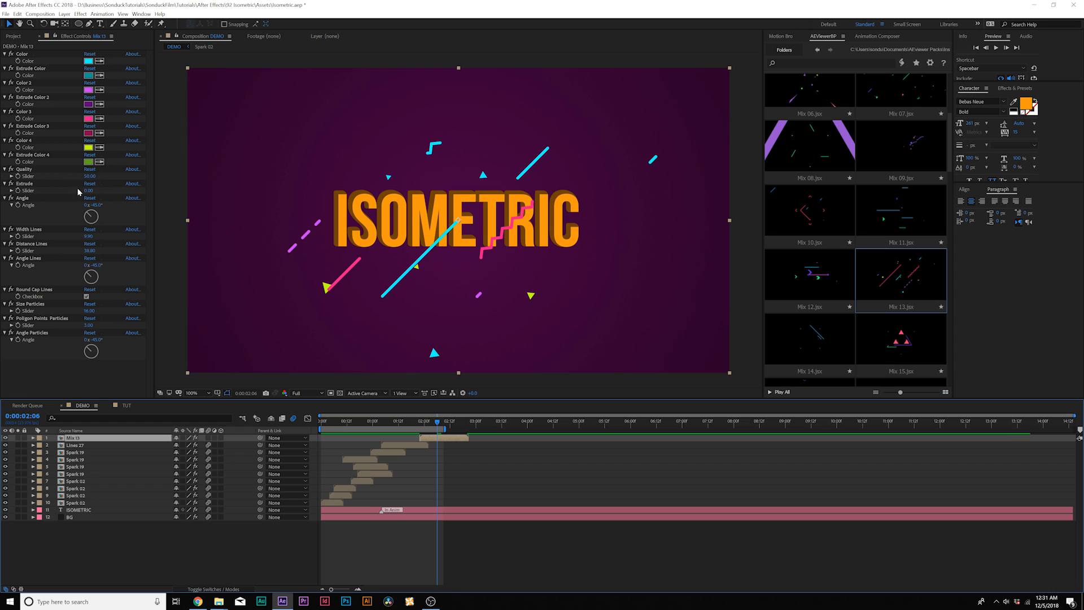
left_click(24, 183)
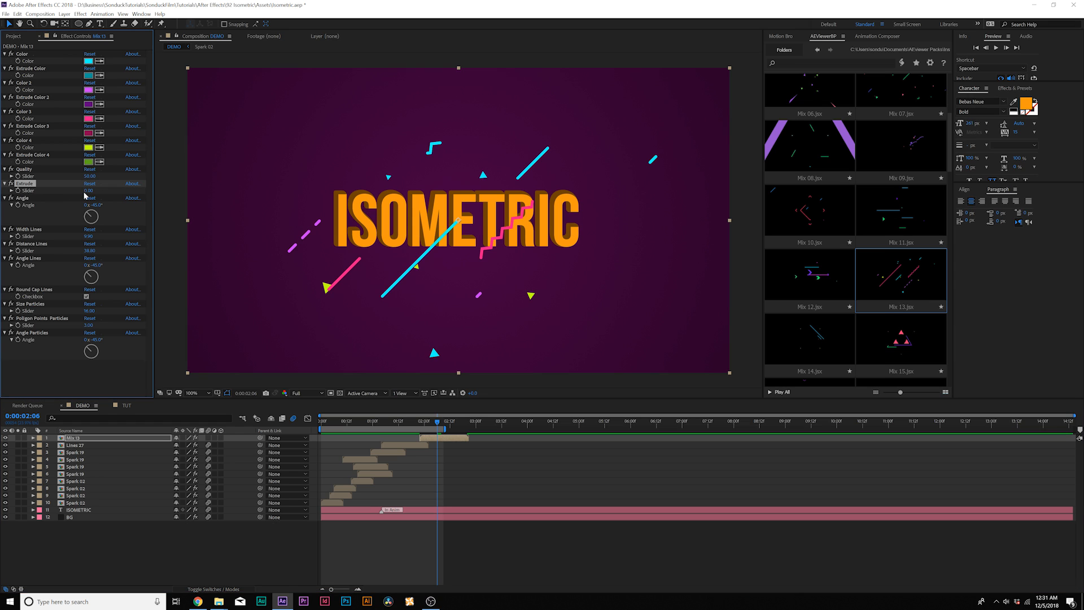